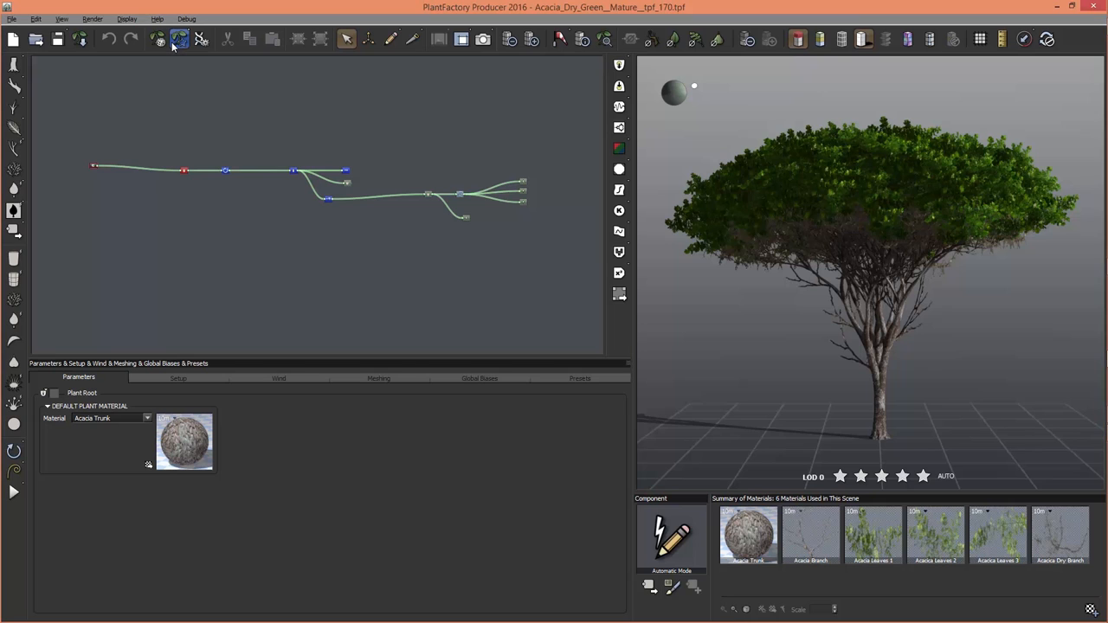
Show the saved acacia tree variations in the Flagged Variations panel.
click(180, 38)
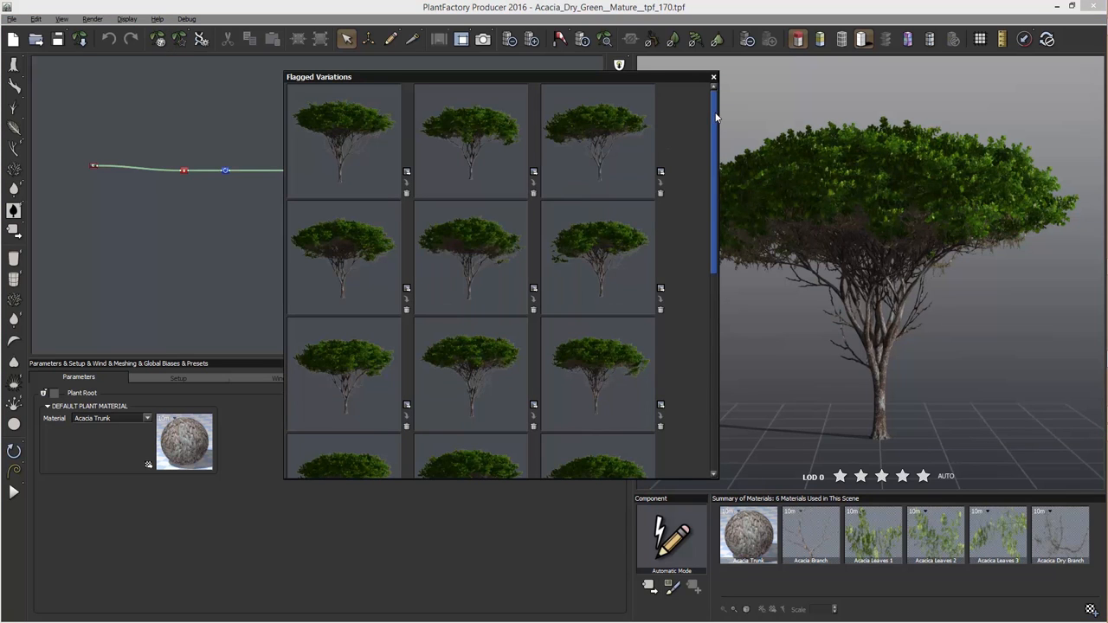
mouse_move(699, 232)
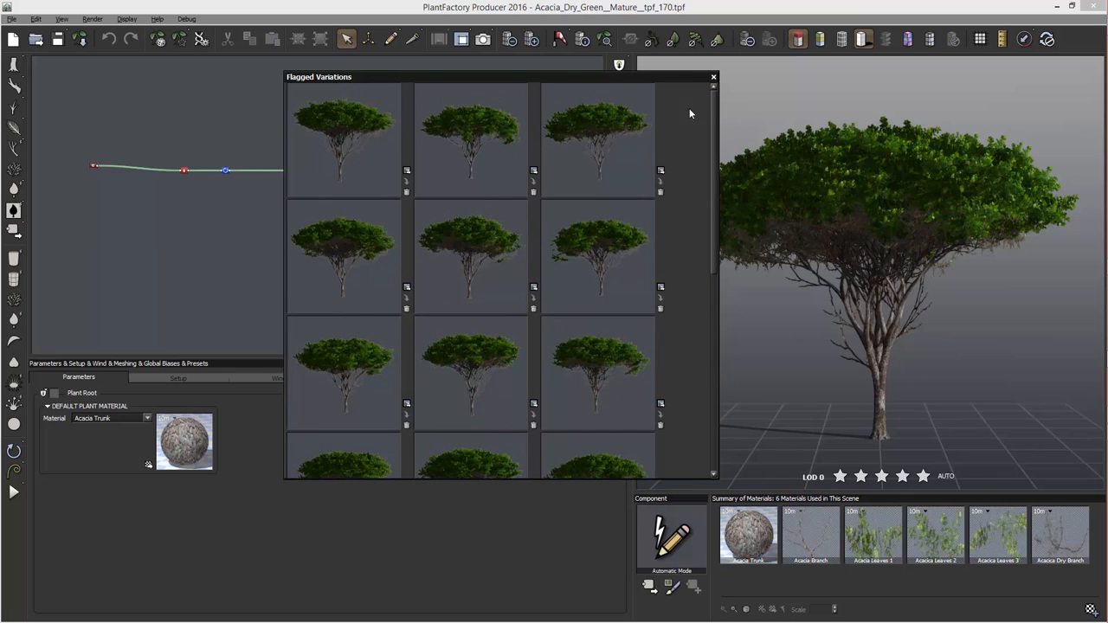
mouse_move(339, 138)
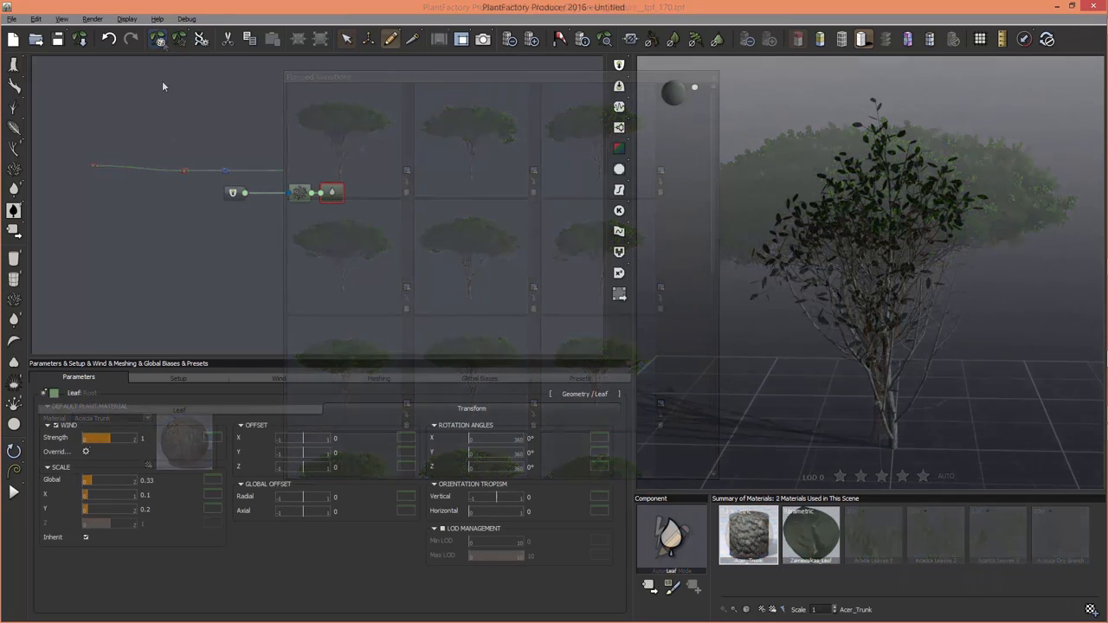
Flag three variations of the untitled leafy plant into the Flagged Variations panel.
click(180, 38)
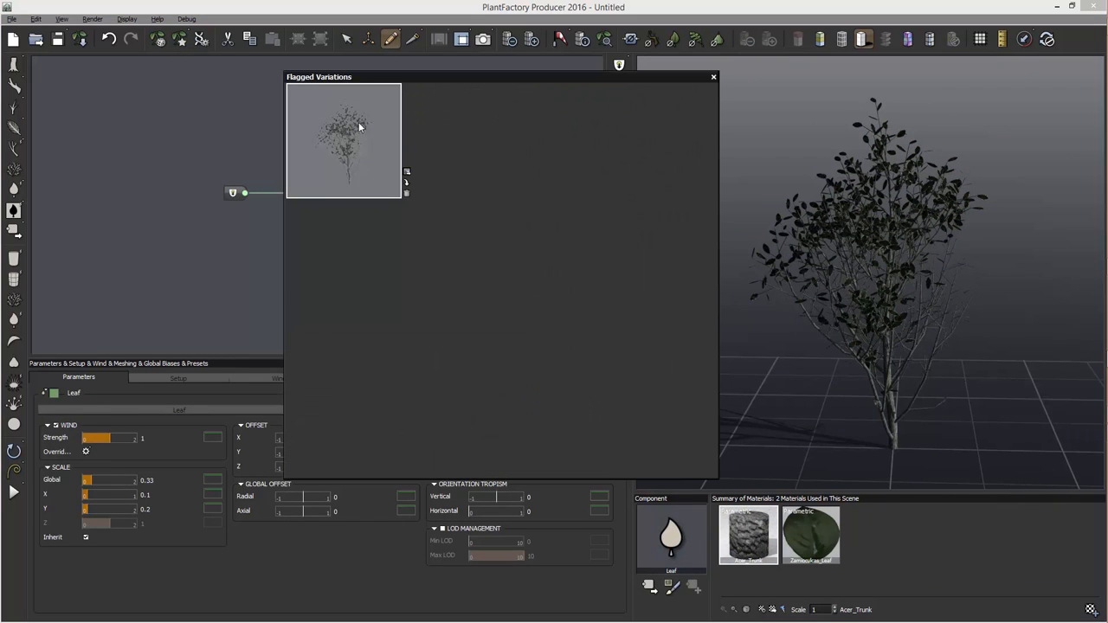
click(180, 40)
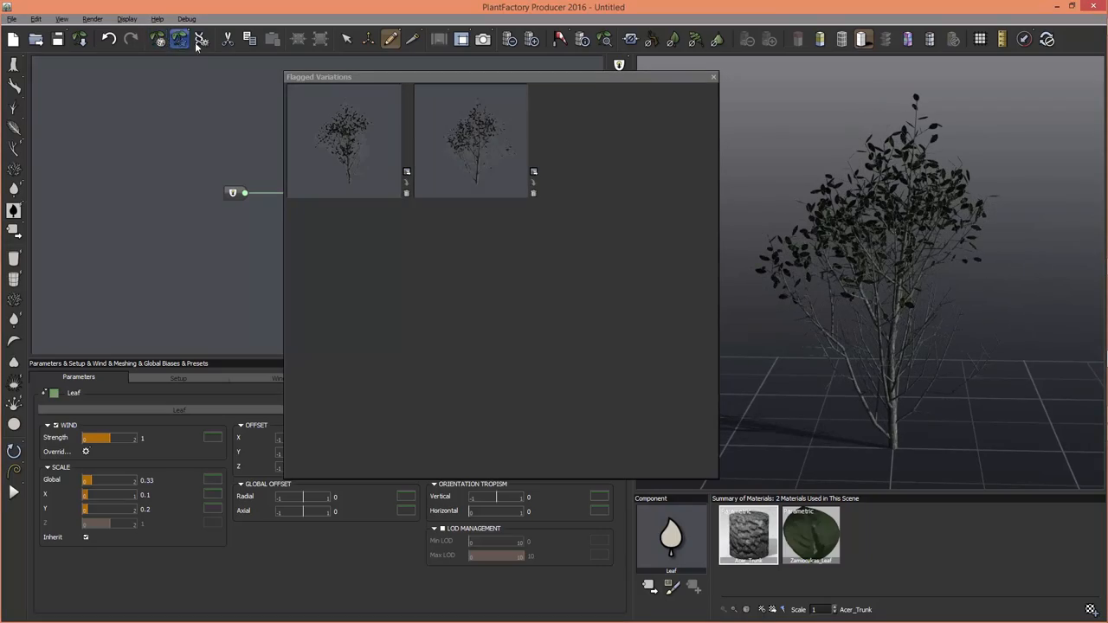
click(180, 38)
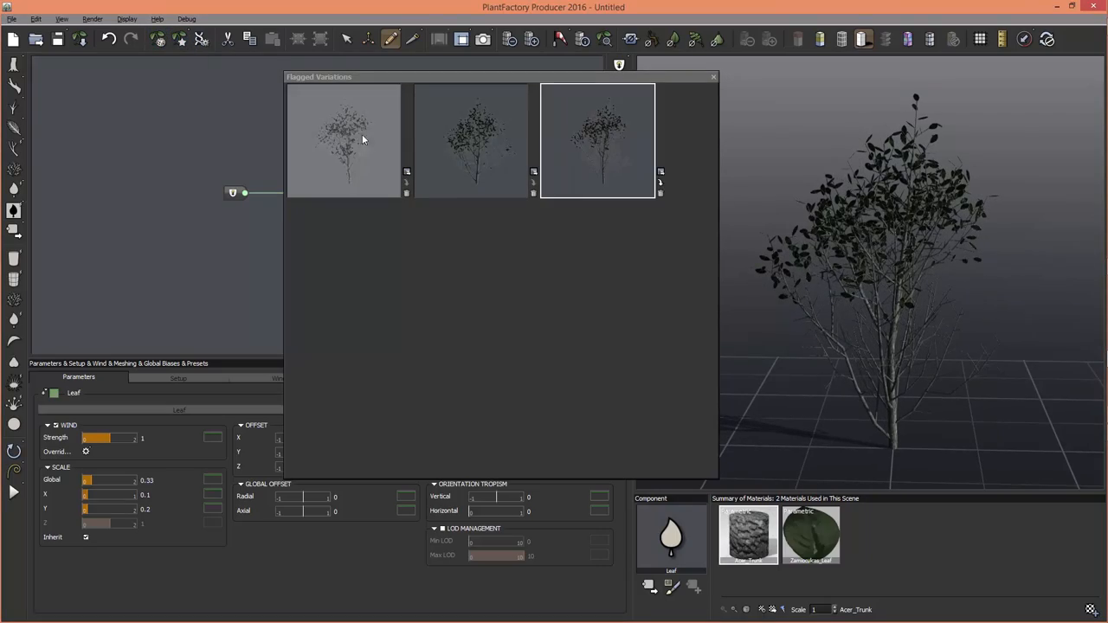